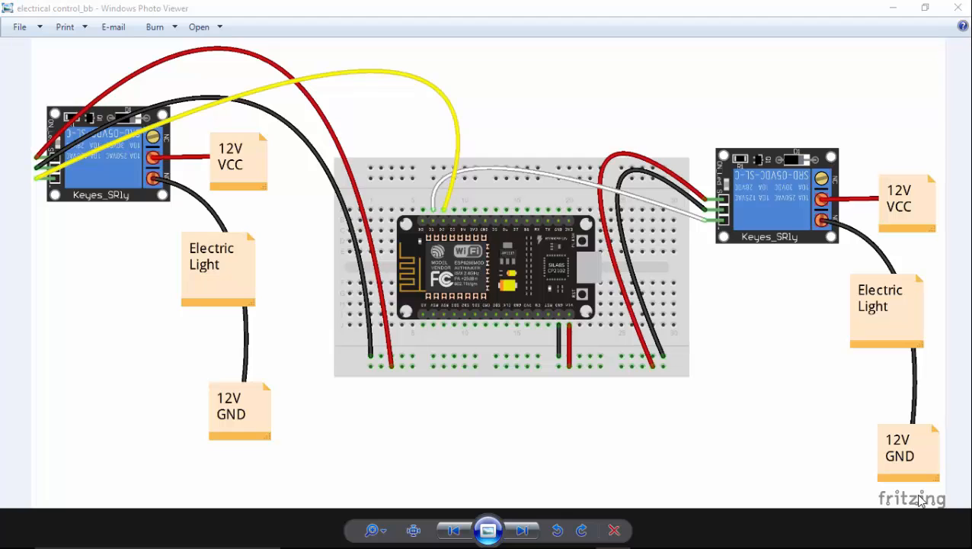
pyautogui.moveTo(576, 304)
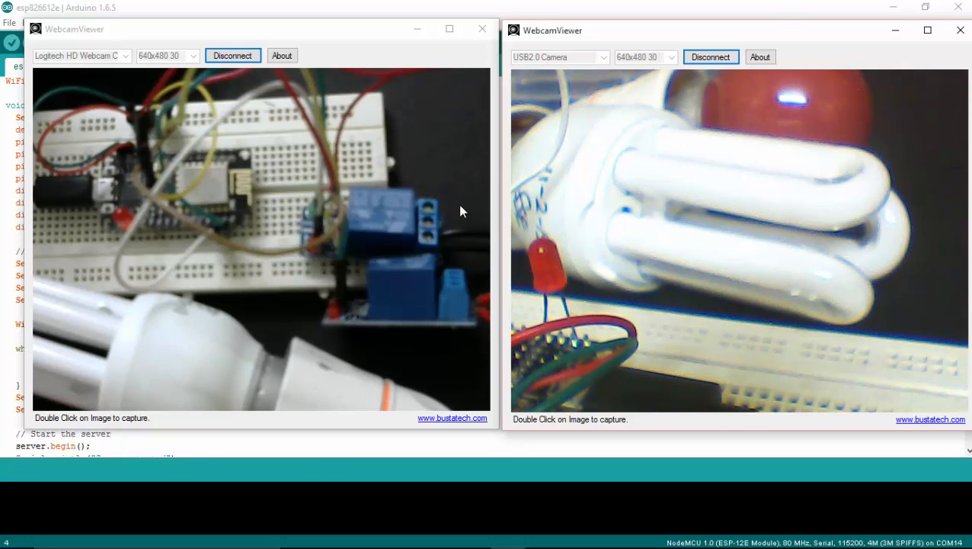
pyautogui.moveTo(486, 280)
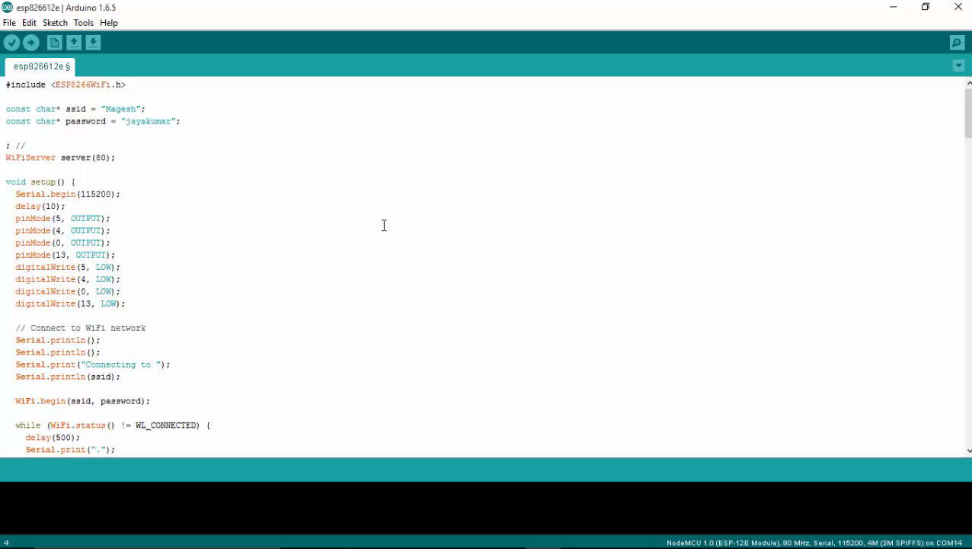
pyautogui.click(174, 122)
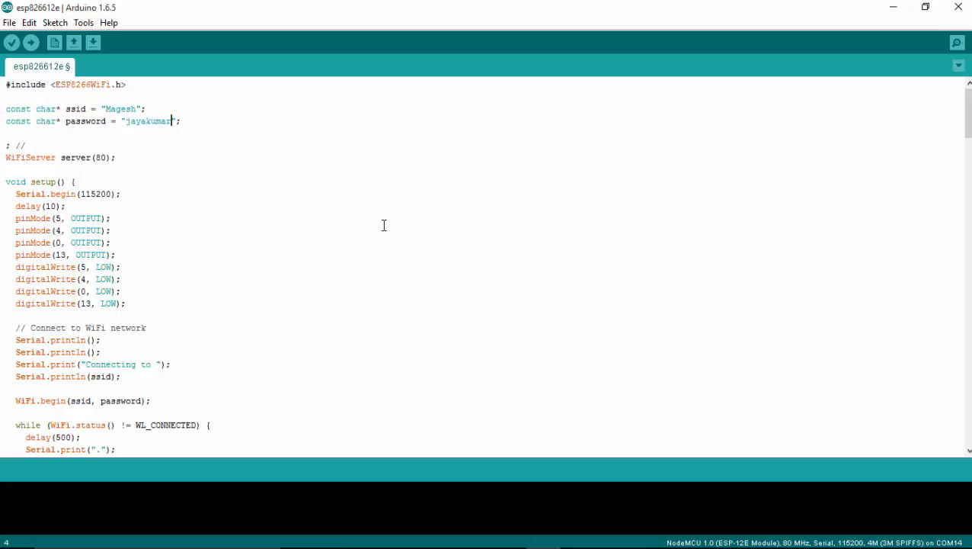
pyautogui.moveTo(177, 122)
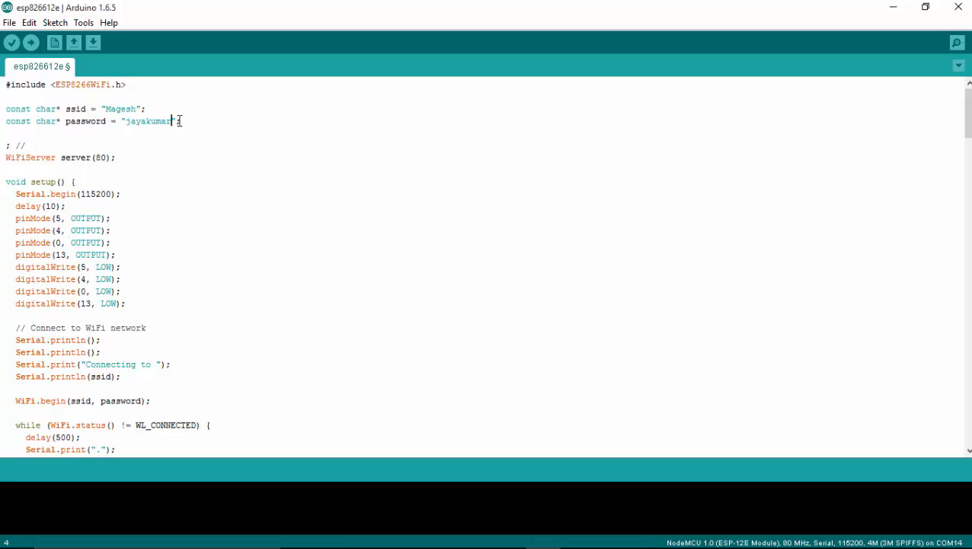
pyautogui.moveTo(230, 216)
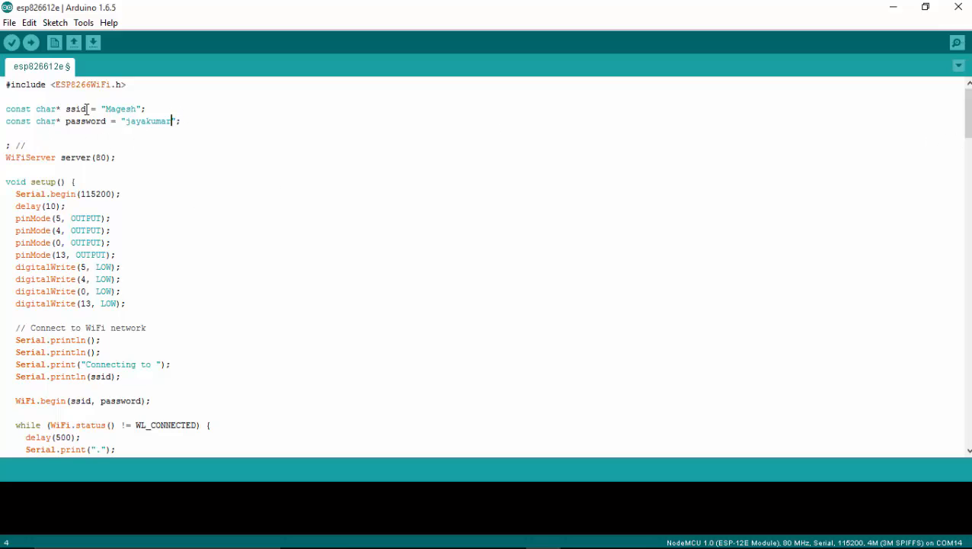
pyautogui.moveTo(476, 245)
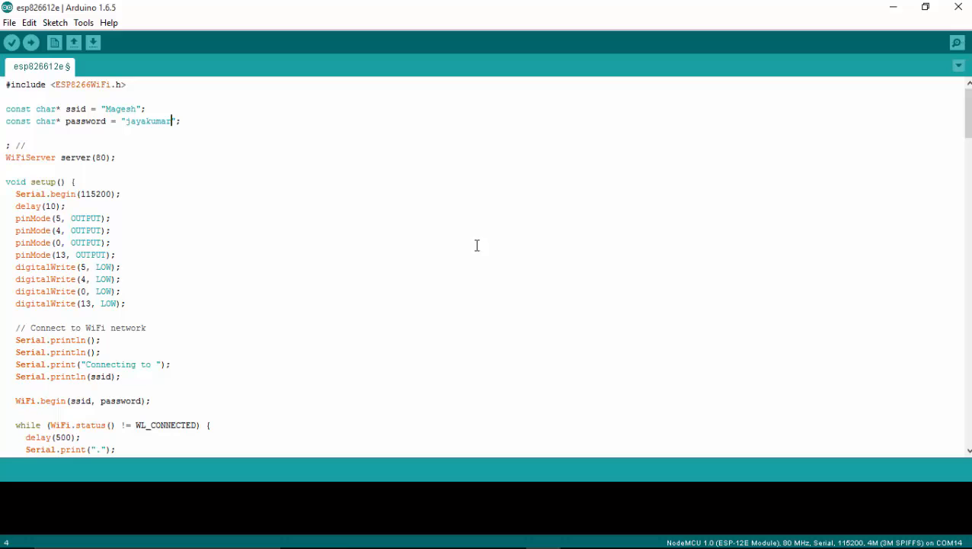
pyautogui.scroll(-3)
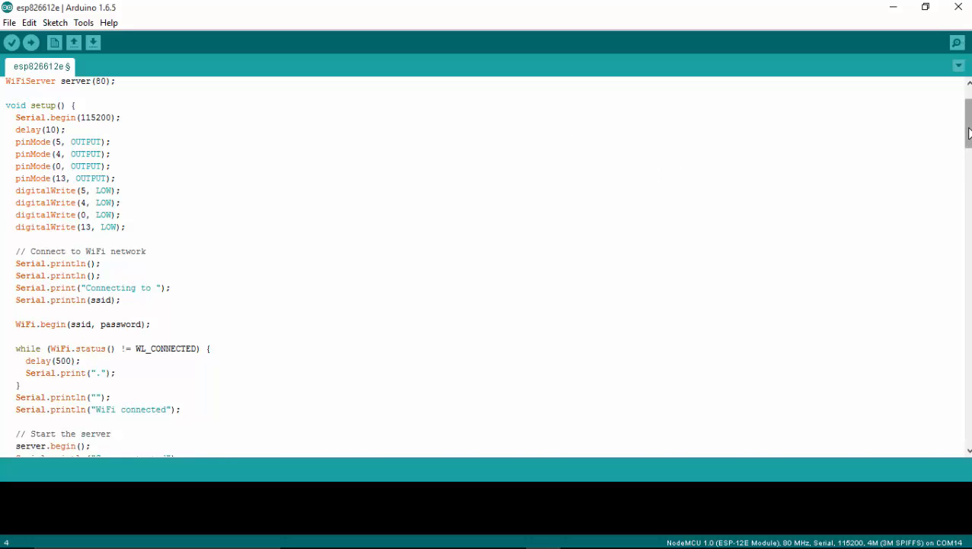
pyautogui.scroll(-3)
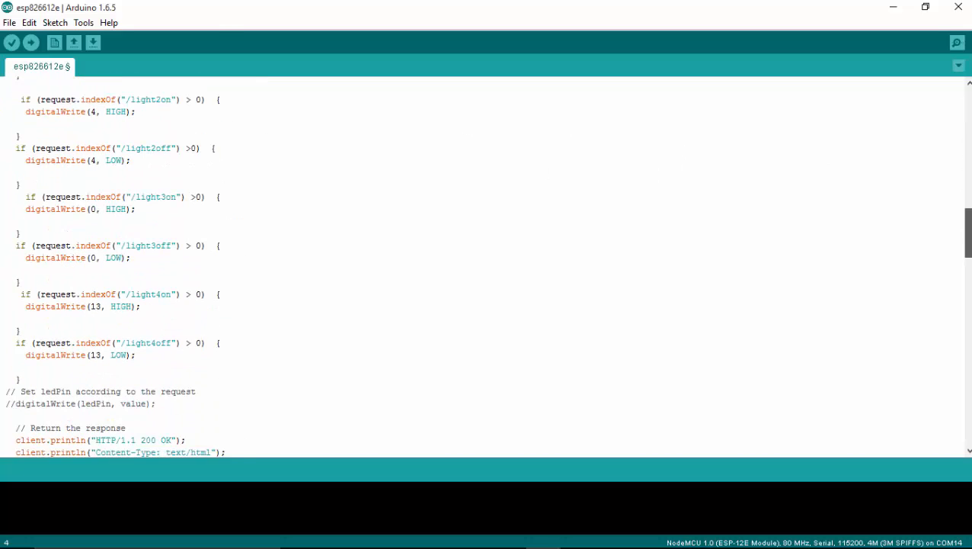
pyautogui.scroll(3)
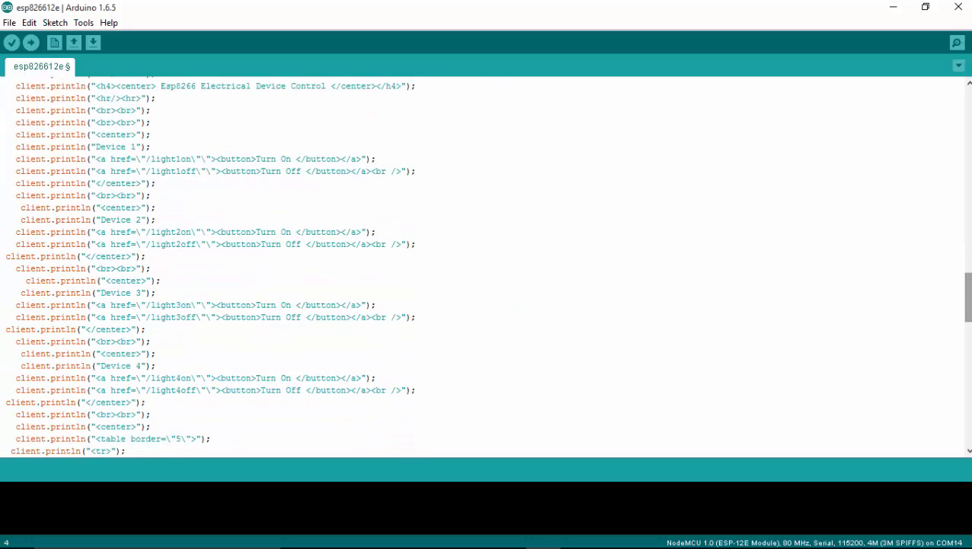
pyautogui.scroll(-3)
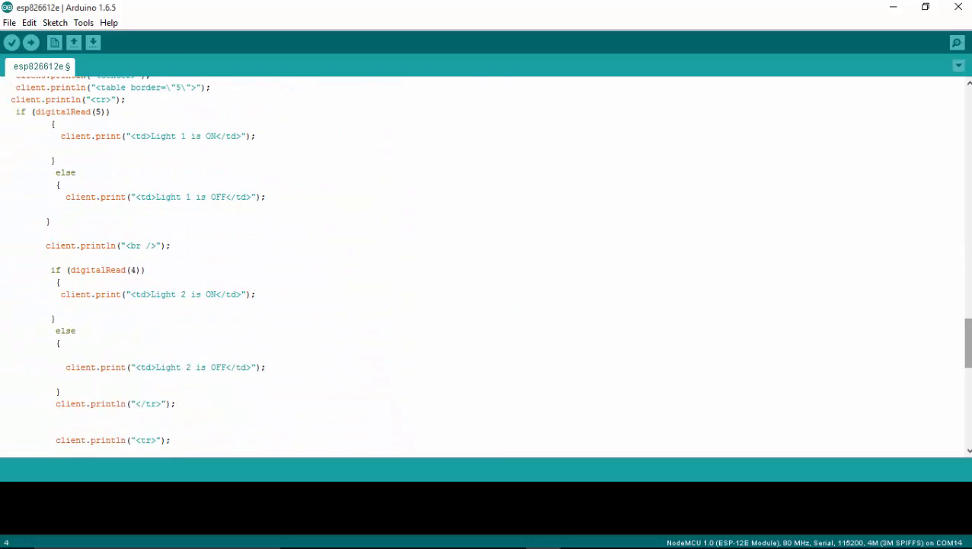
pyautogui.scroll(-3)
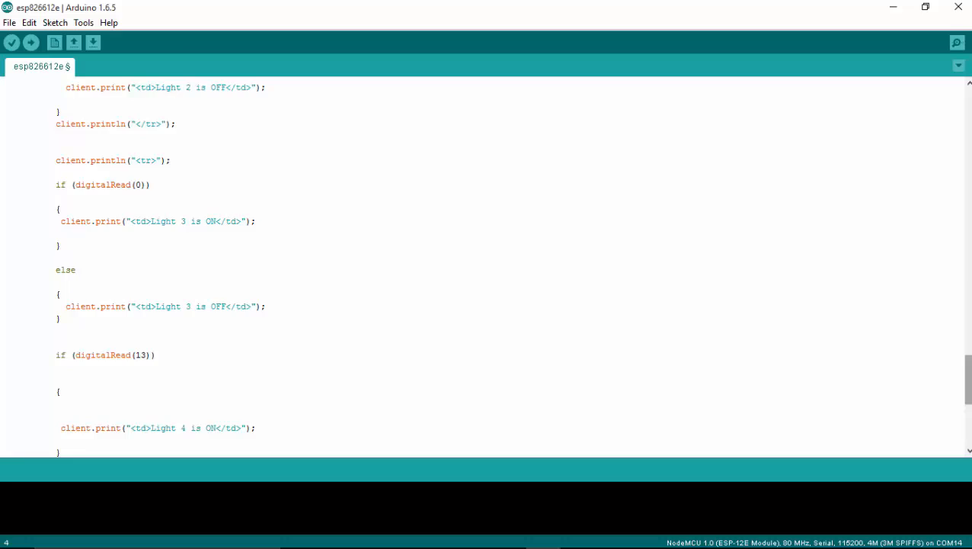
pyautogui.scroll(3)
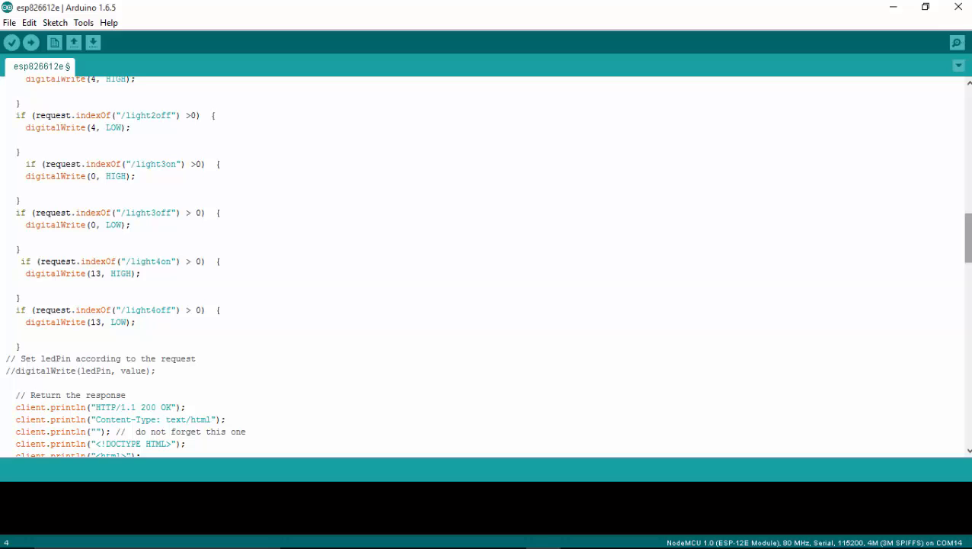
pyautogui.scroll(-3)
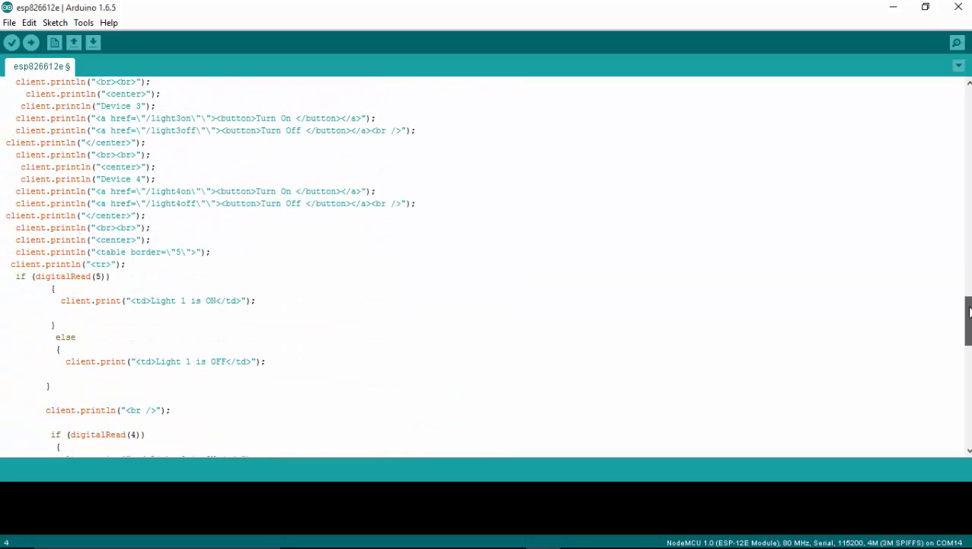
pyautogui.scroll(3)
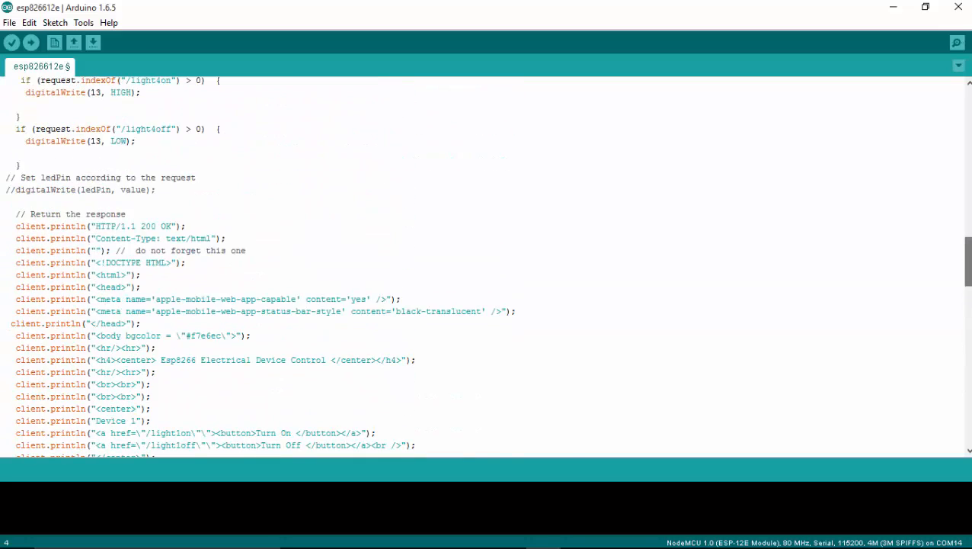
pyautogui.scroll(3)
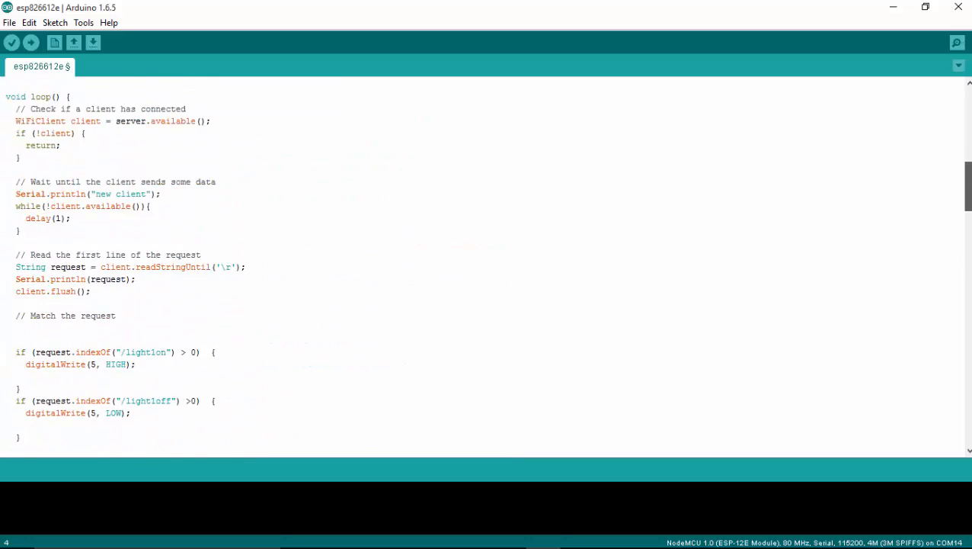
pyautogui.scroll(3)
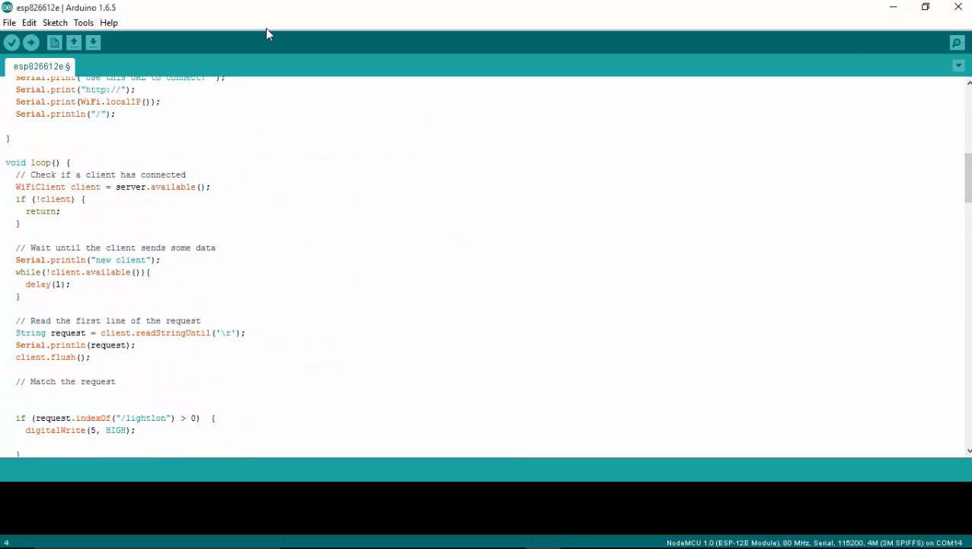
# - Confirm Board NodeMCU 1.0 and Port COM14 under Tools, then upload the sketch
pyautogui.click(110, 22)
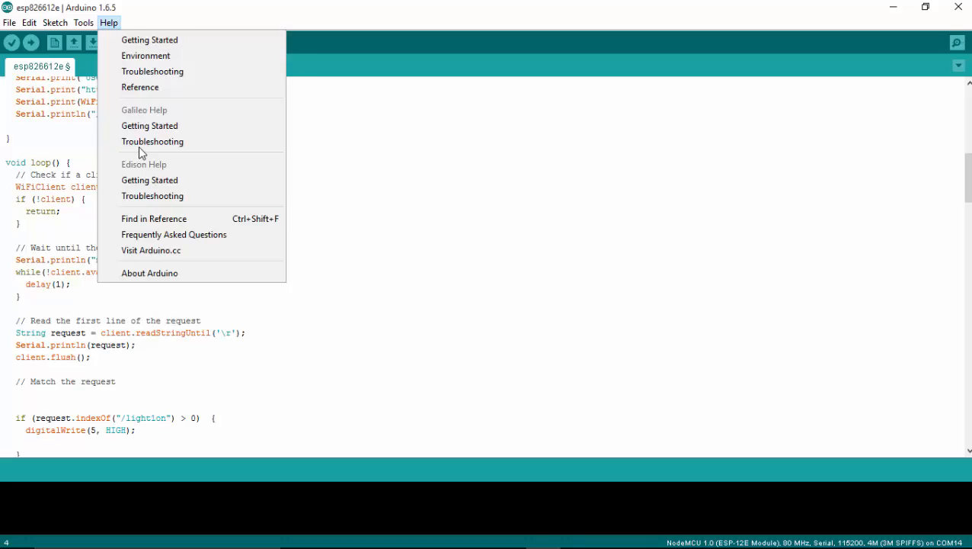
pyautogui.click(82, 22)
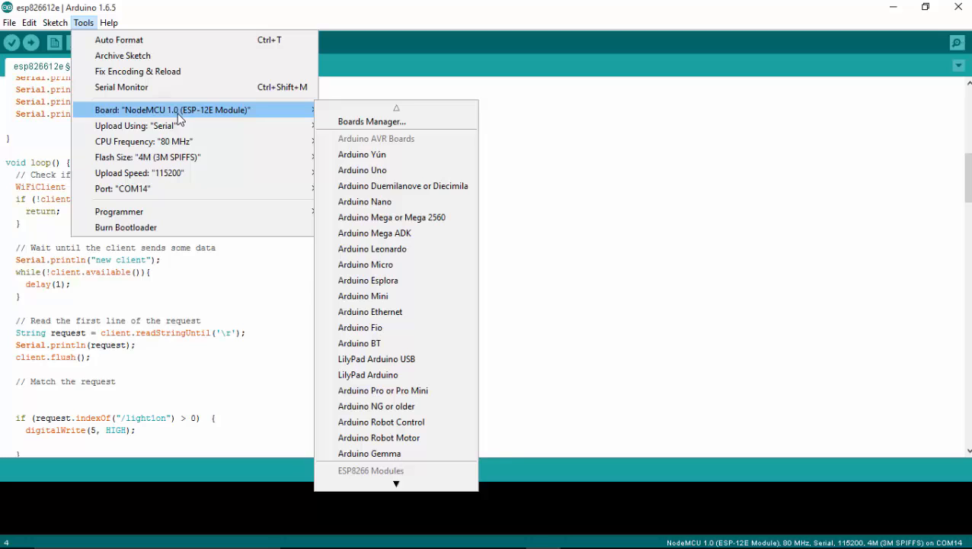
pyautogui.moveTo(152, 172)
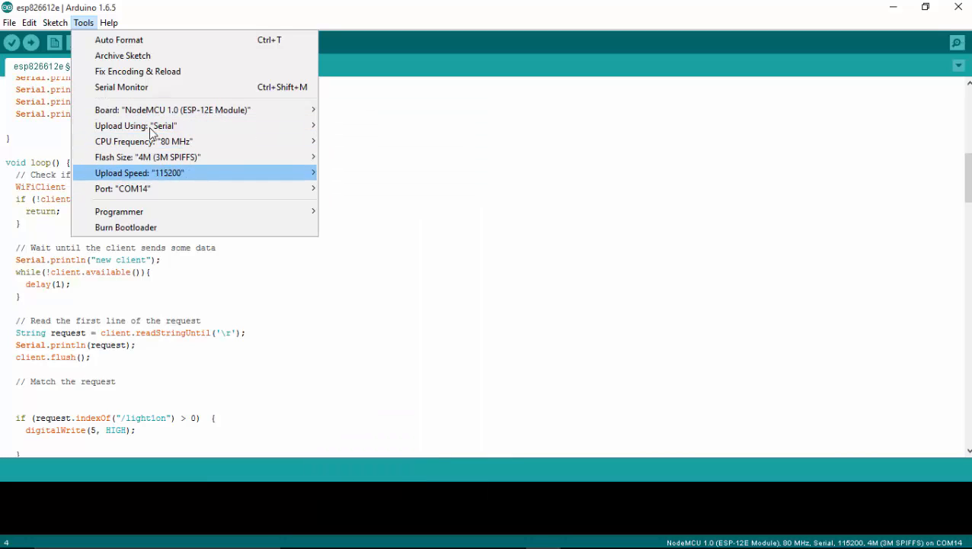
pyautogui.moveTo(215, 140)
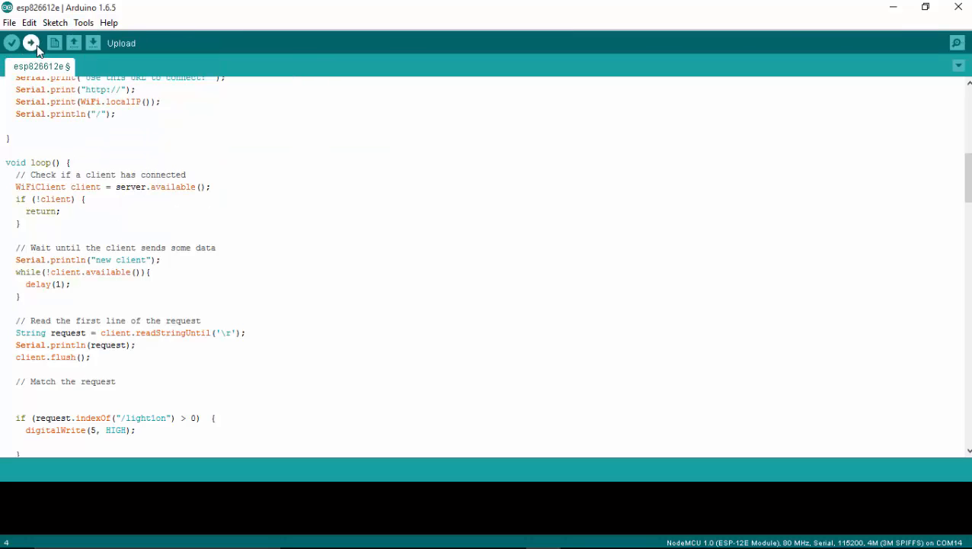
pyautogui.click(31, 43)
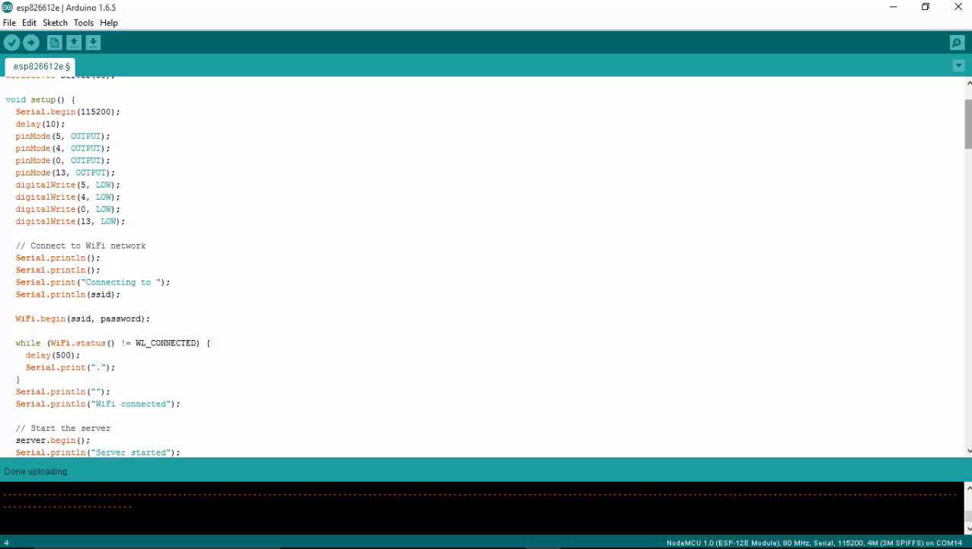
pyautogui.click(30, 43)
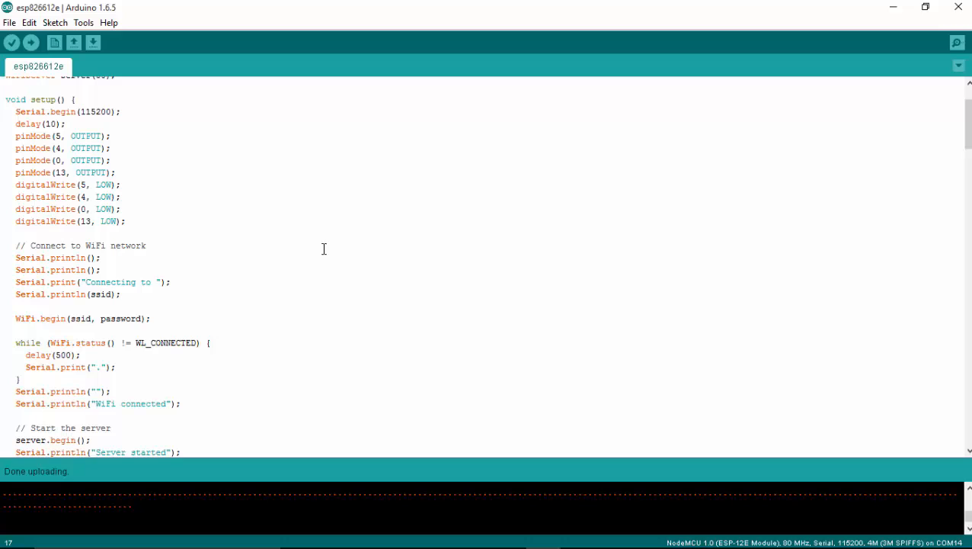
pyautogui.moveTo(42, 494)
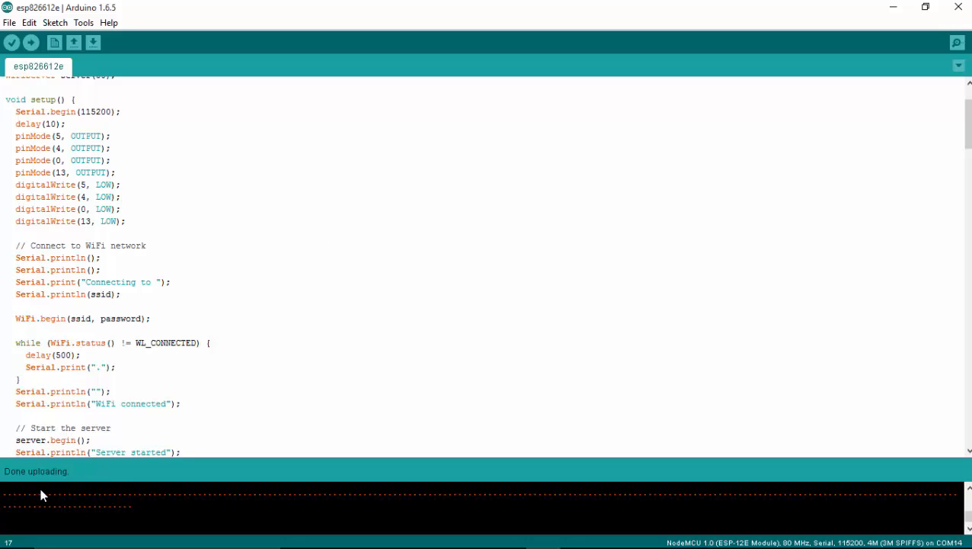
pyautogui.moveTo(82, 23)
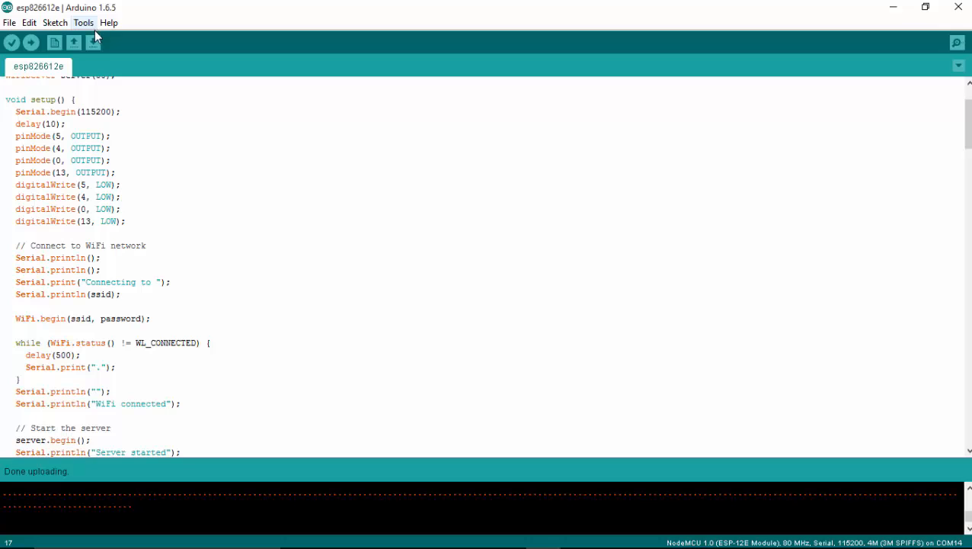
pyautogui.moveTo(90, 16)
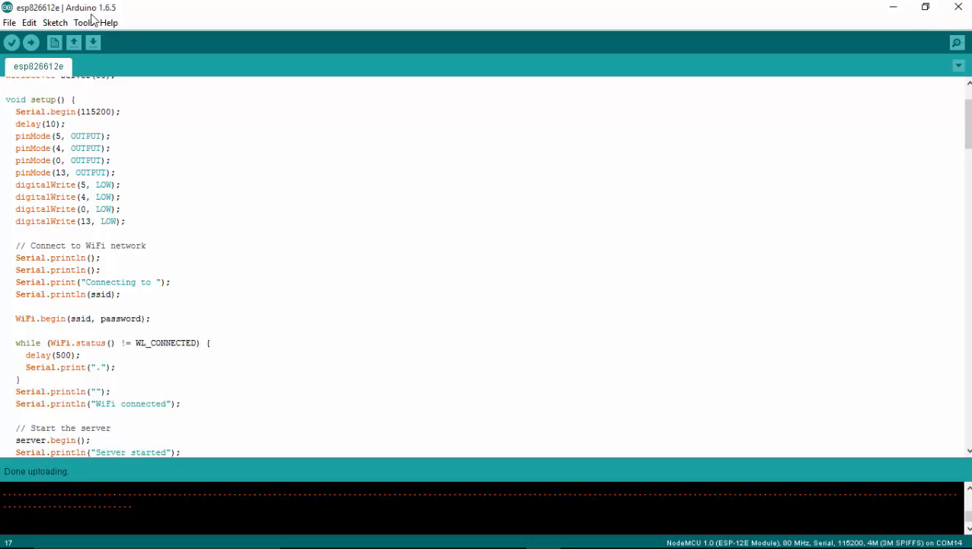
# - View the Serial Monitor output and select the server IP 192.168.0.101
pyautogui.click(82, 23)
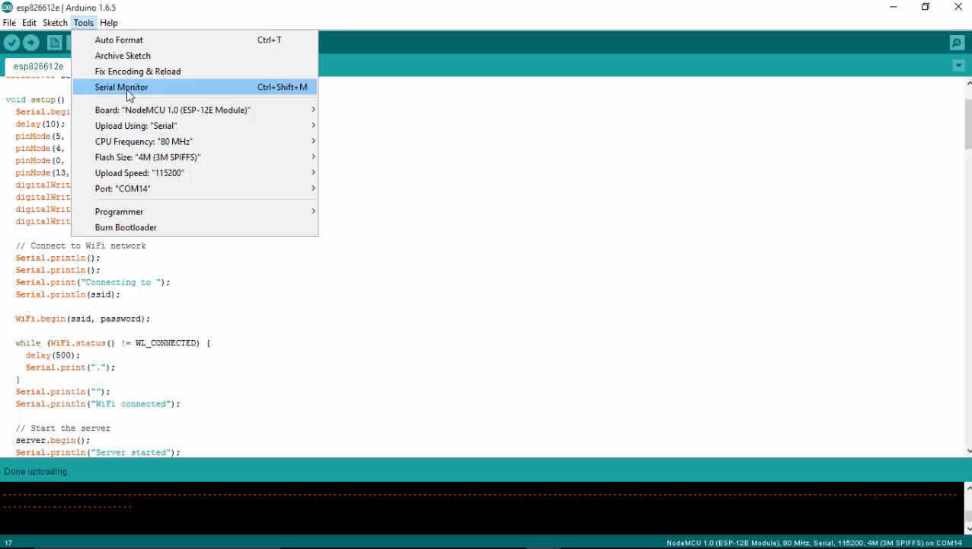
pyautogui.click(122, 86)
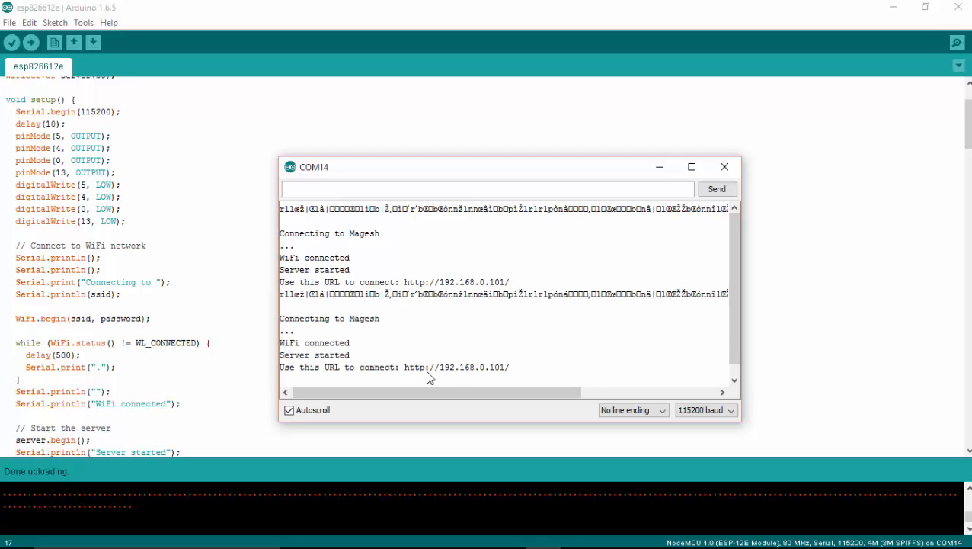
pyautogui.moveTo(495, 382)
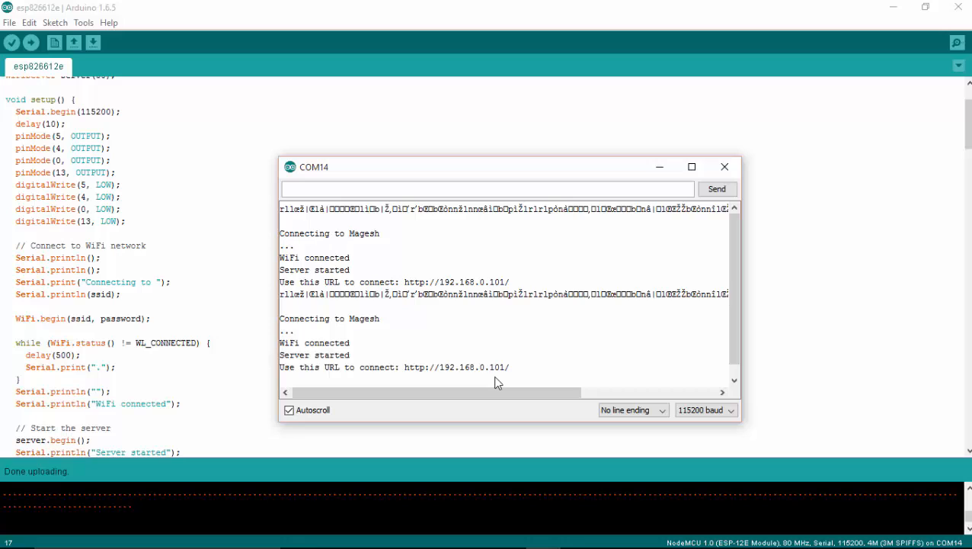
pyautogui.moveTo(484, 390)
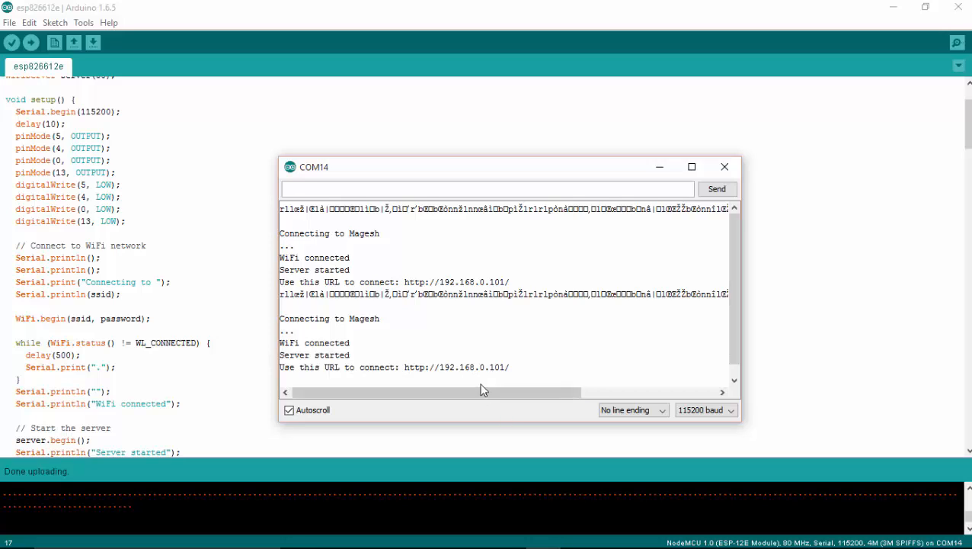
pyautogui.moveTo(509, 372)
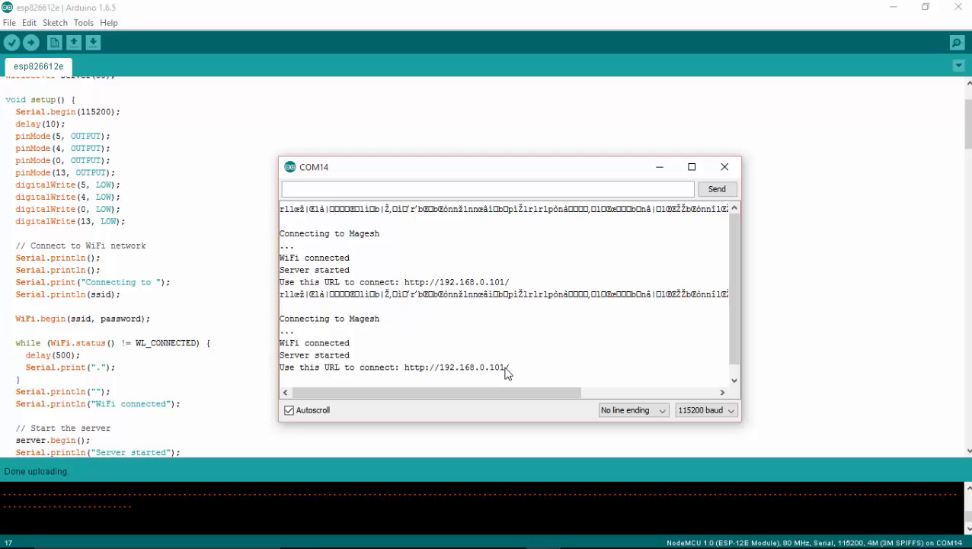
pyautogui.doubleClick(473, 366)
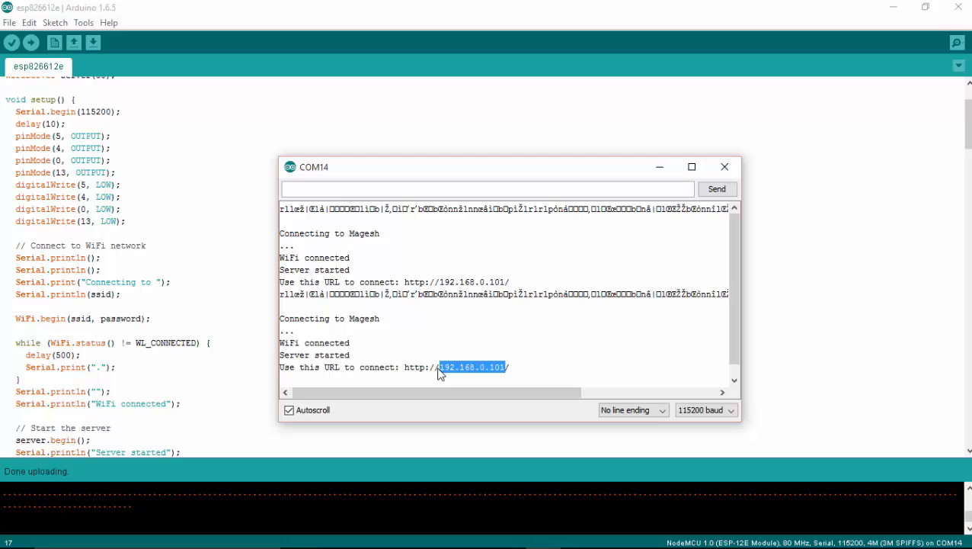
pyautogui.moveTo(424, 543)
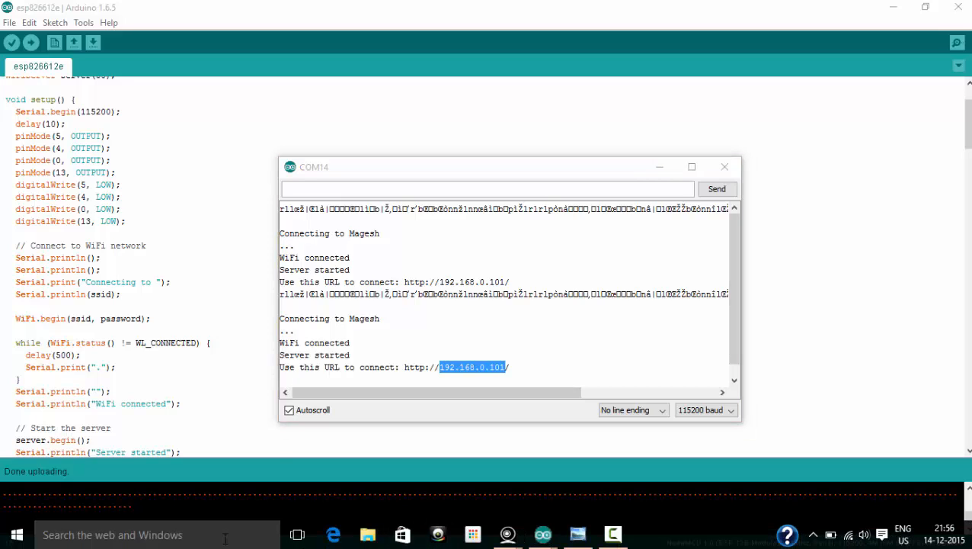
# - Launch Chrome and navigate to 192.168.0.101, showing all four lights OFF
pyautogui.write('chr')
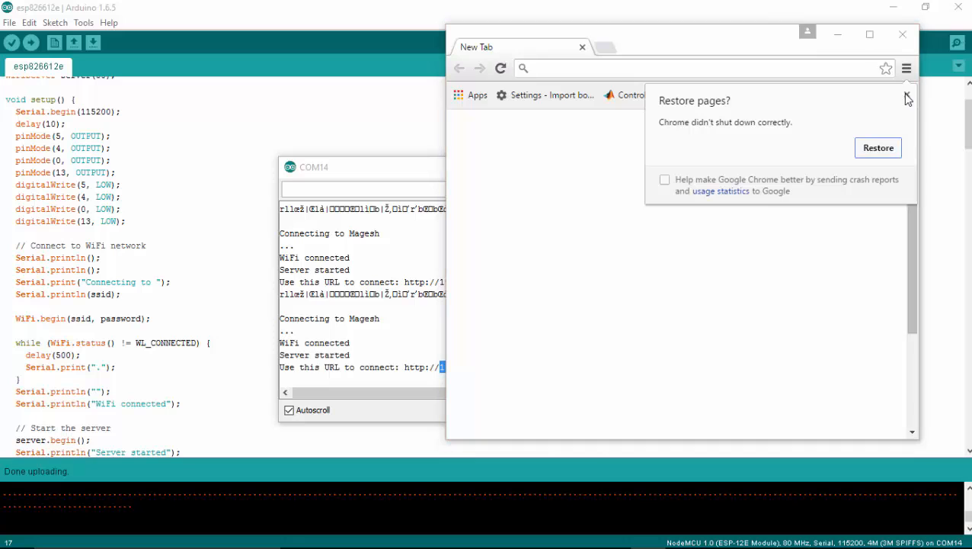
pyautogui.click(908, 97)
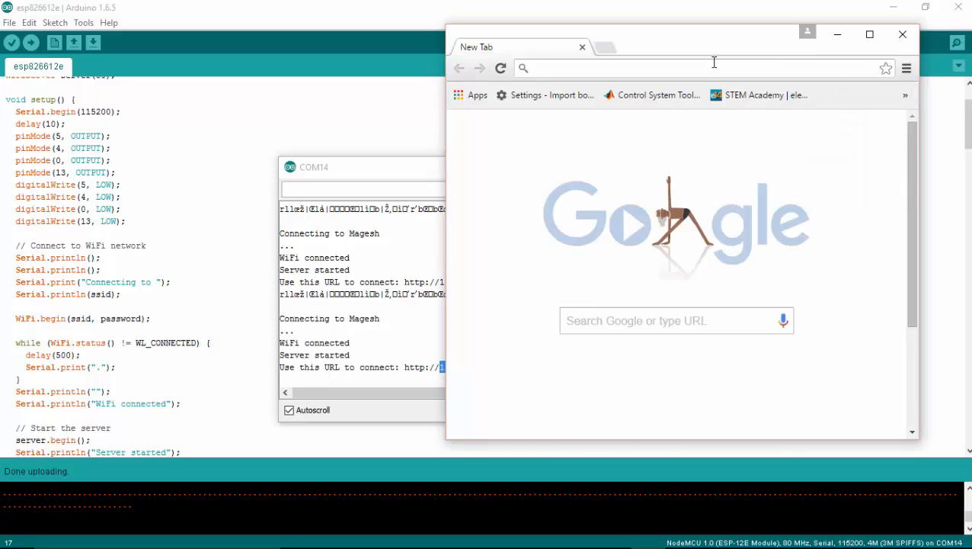
pyautogui.write('192.168.0.101')
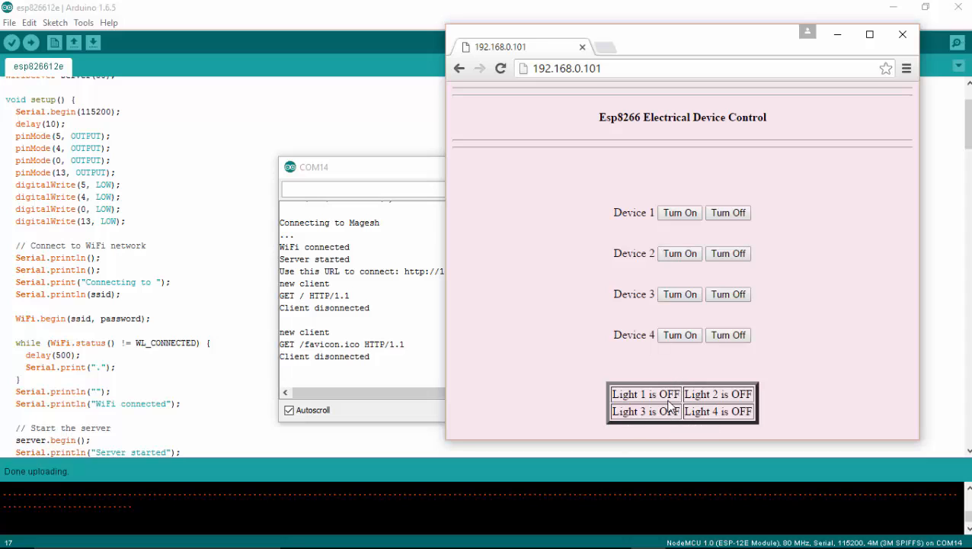
pyautogui.moveTo(601, 445)
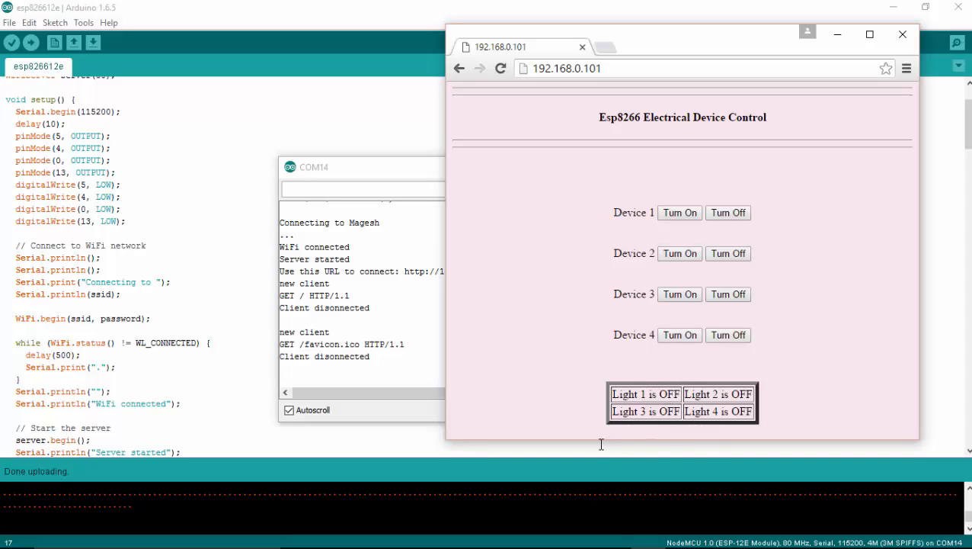
pyautogui.moveTo(811, 187)
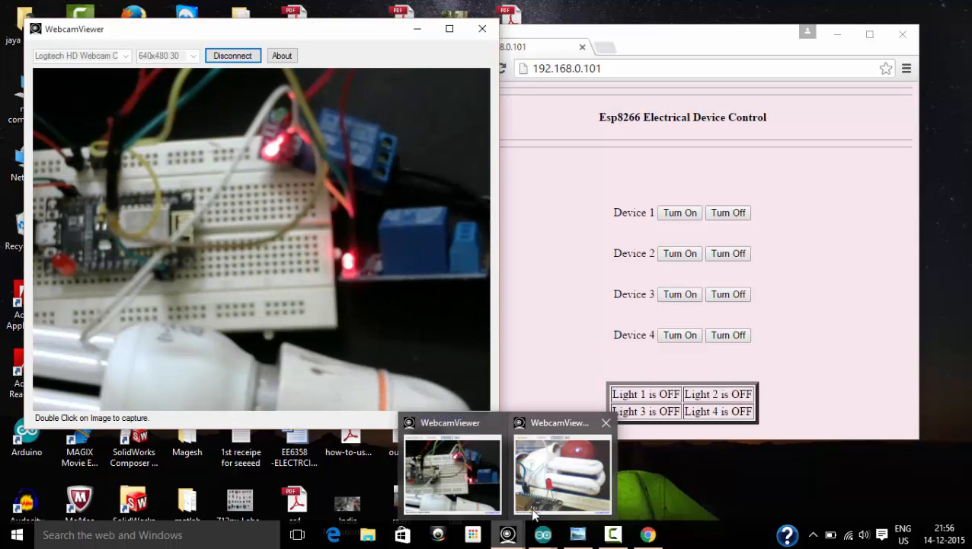
# - Show the second webcam view and turn on the lights for devices 1 and 2
pyautogui.click(562, 474)
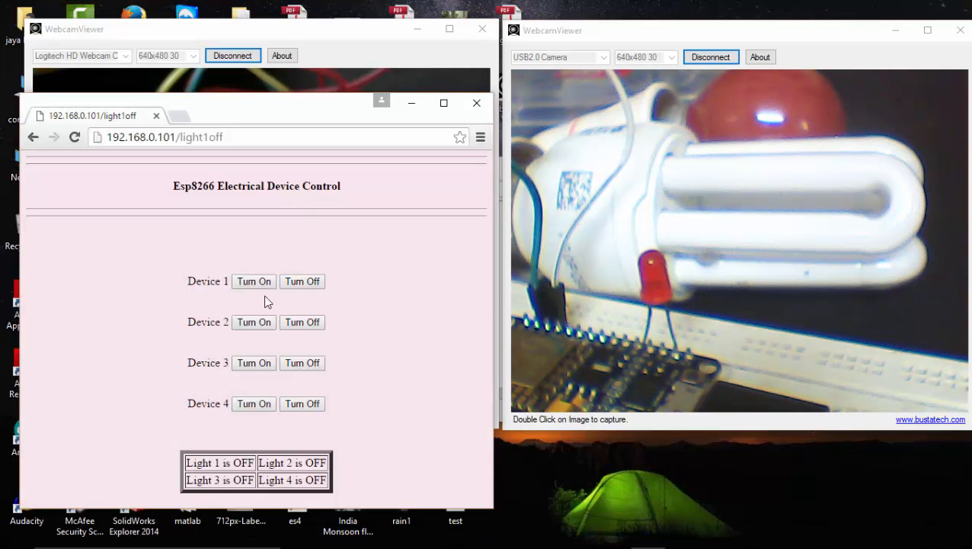
pyautogui.moveTo(222, 259)
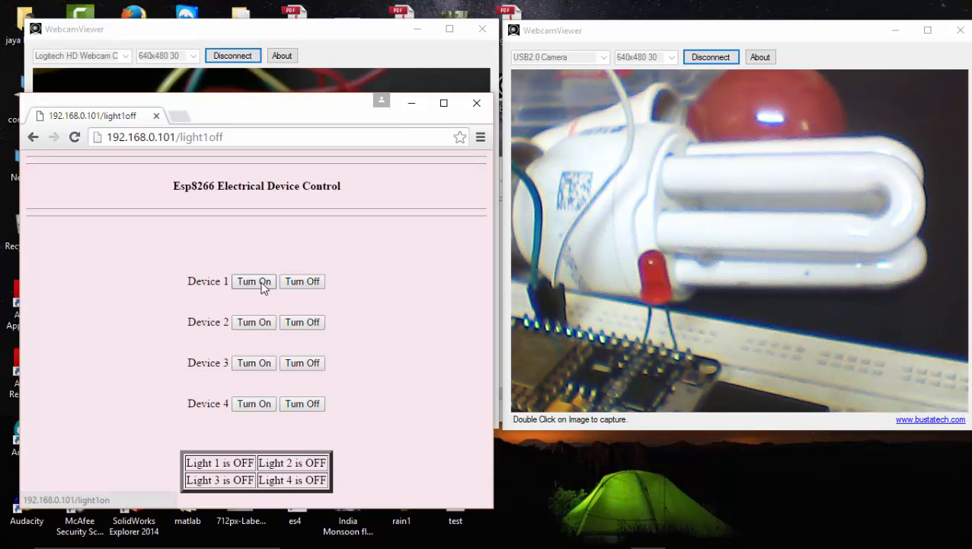
pyautogui.click(253, 280)
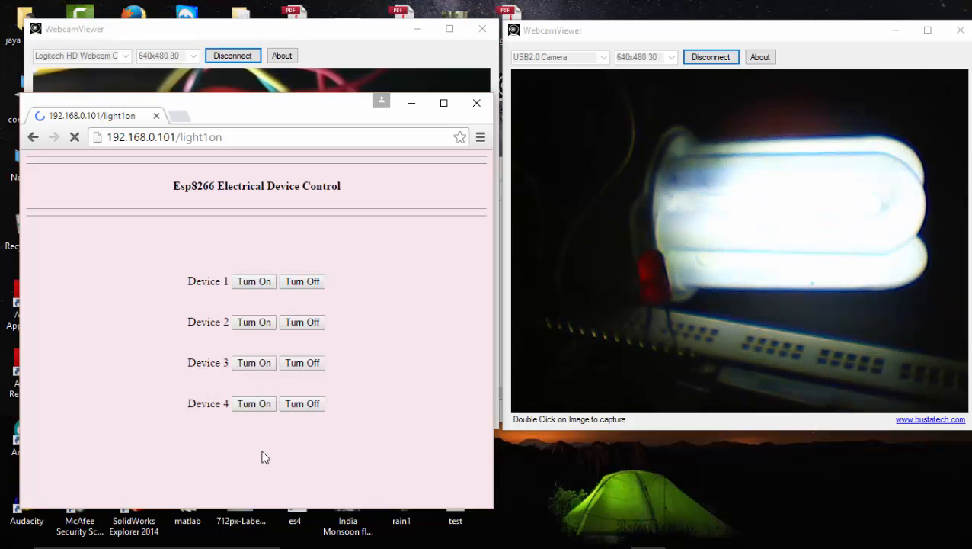
pyautogui.click(253, 280)
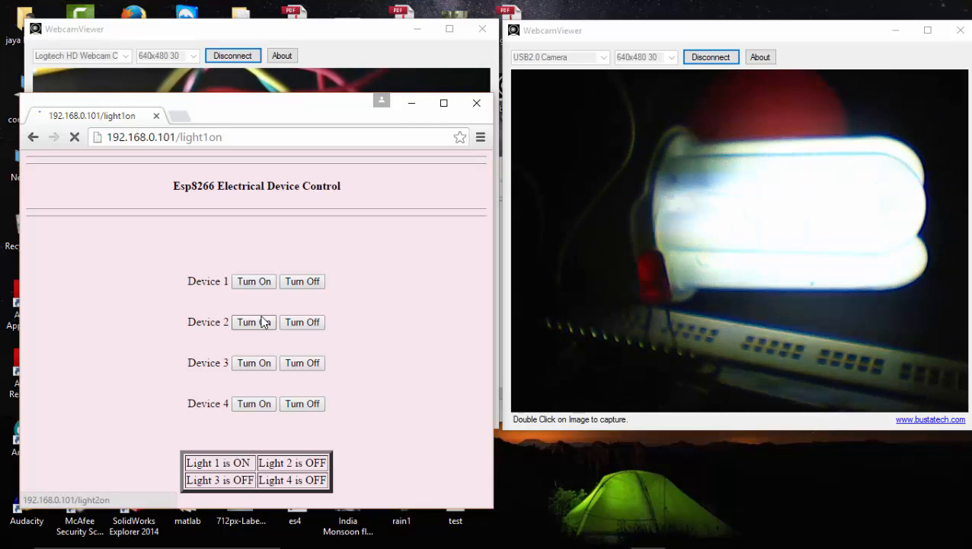
pyautogui.click(253, 321)
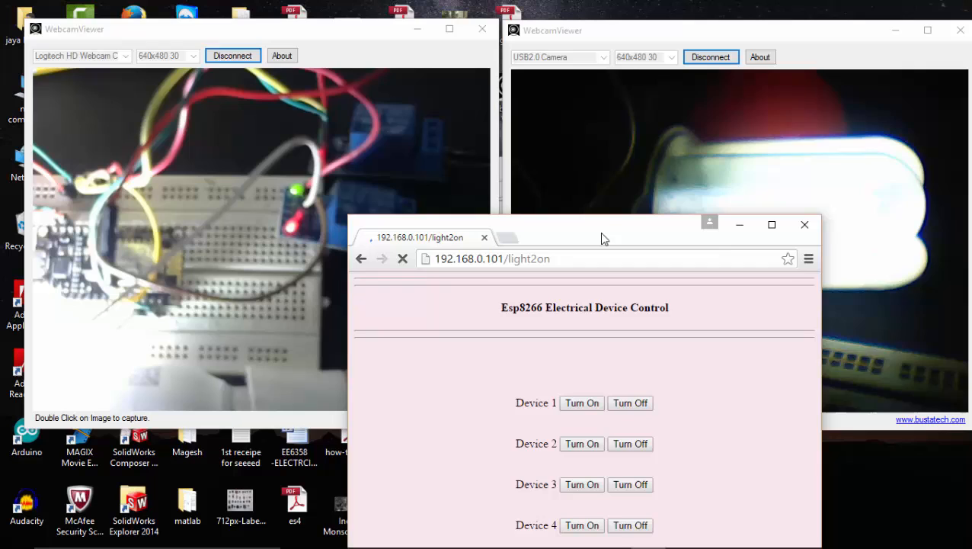
# - Turn off device 1 and switch on device 4, leaving lights 2 and 4 ON
pyautogui.moveTo(602, 232); pyautogui.dragTo(610, 174)
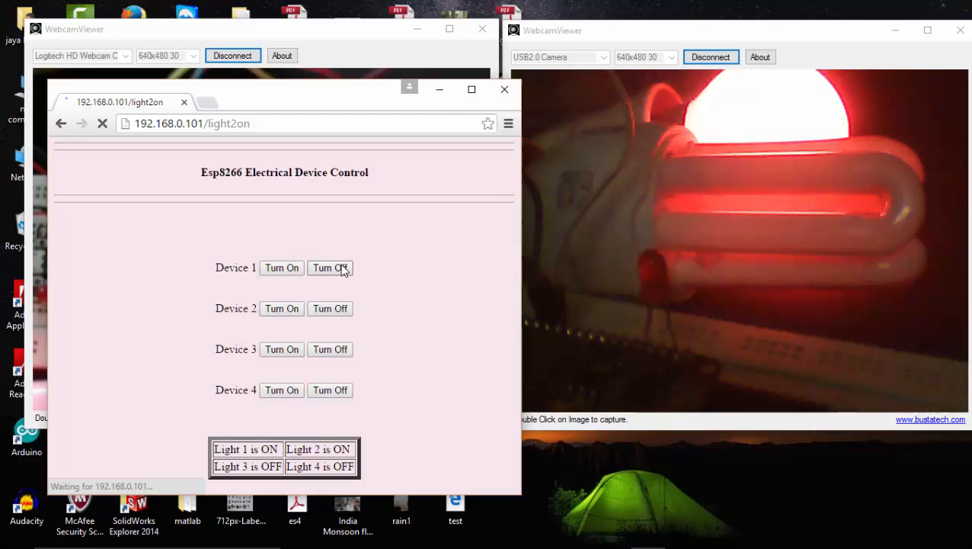
pyautogui.click(329, 268)
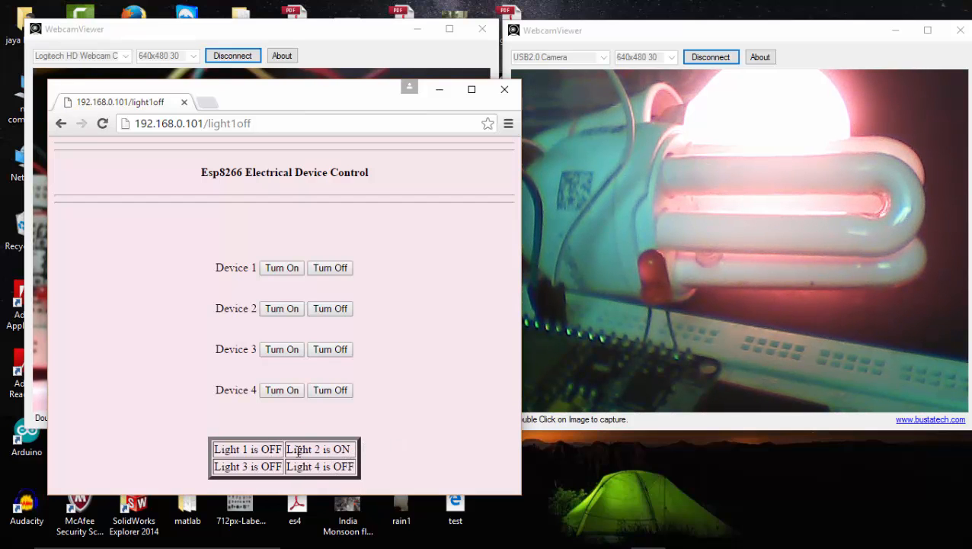
pyautogui.click(280, 390)
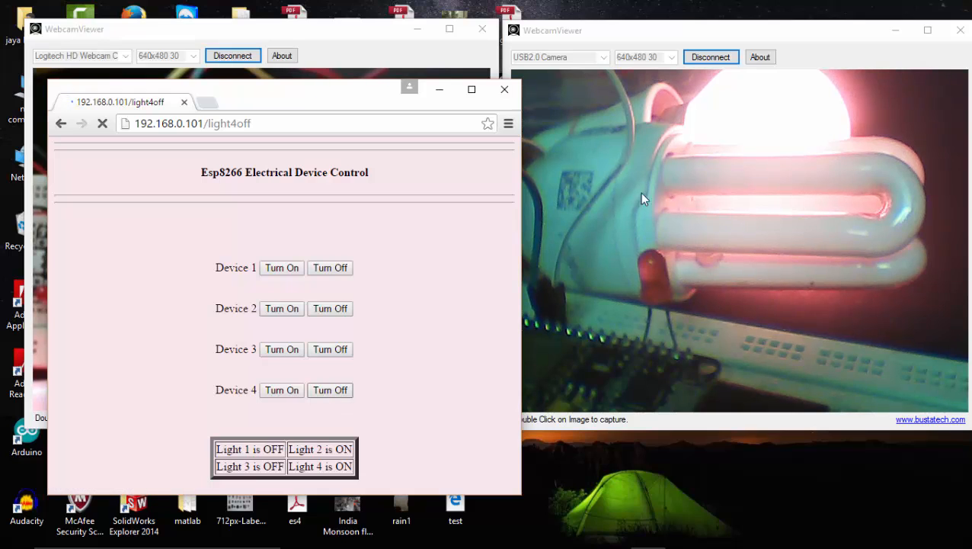